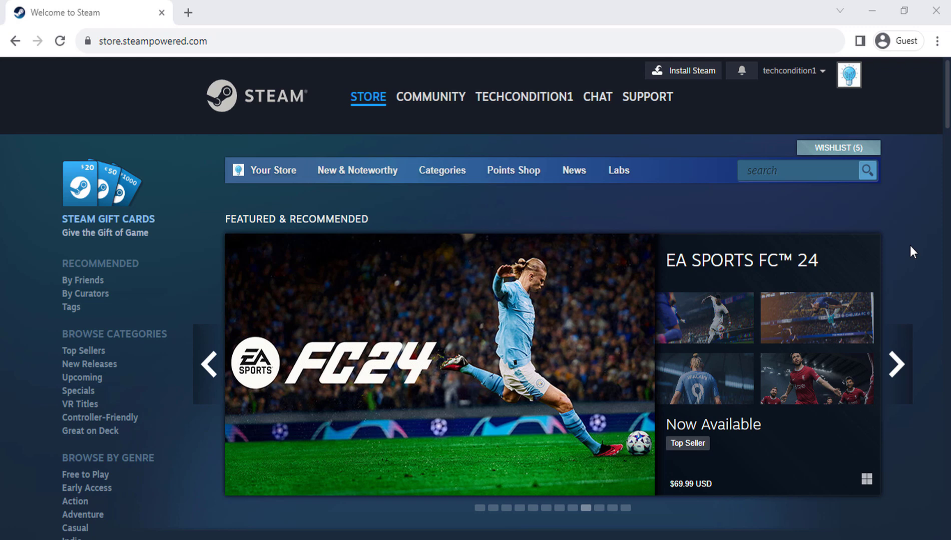
# Navigate from Your Store to the account Preferences page with mature content filtering.
pyautogui.click(894, 365)
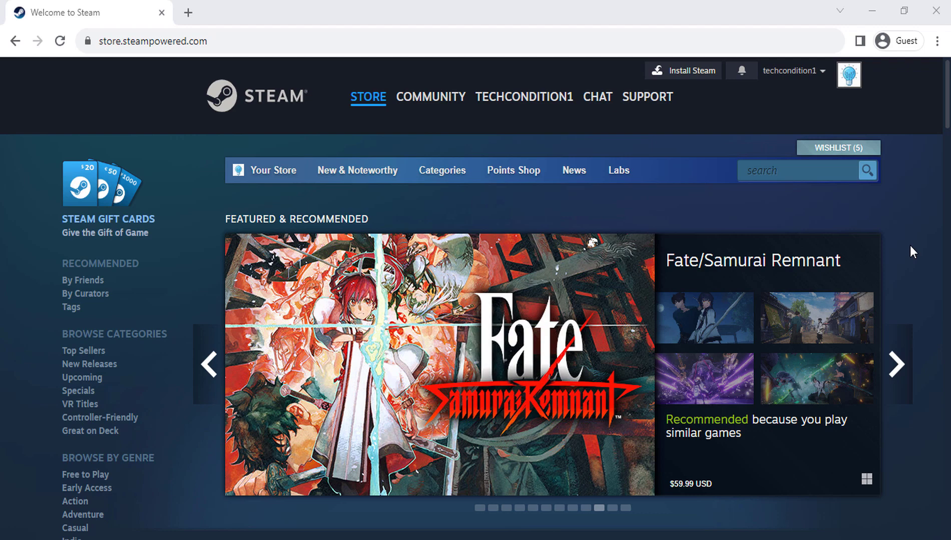
pyautogui.click(894, 364)
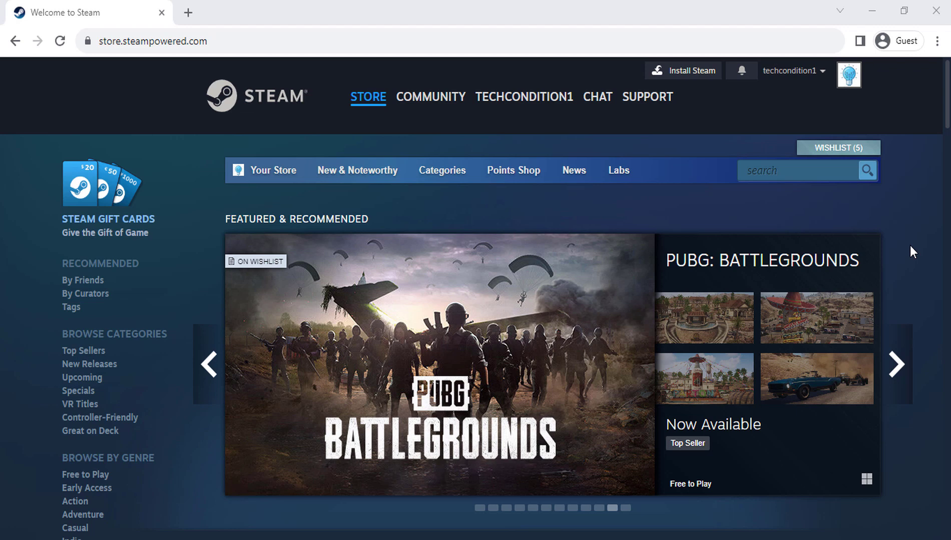
pyautogui.click(894, 364)
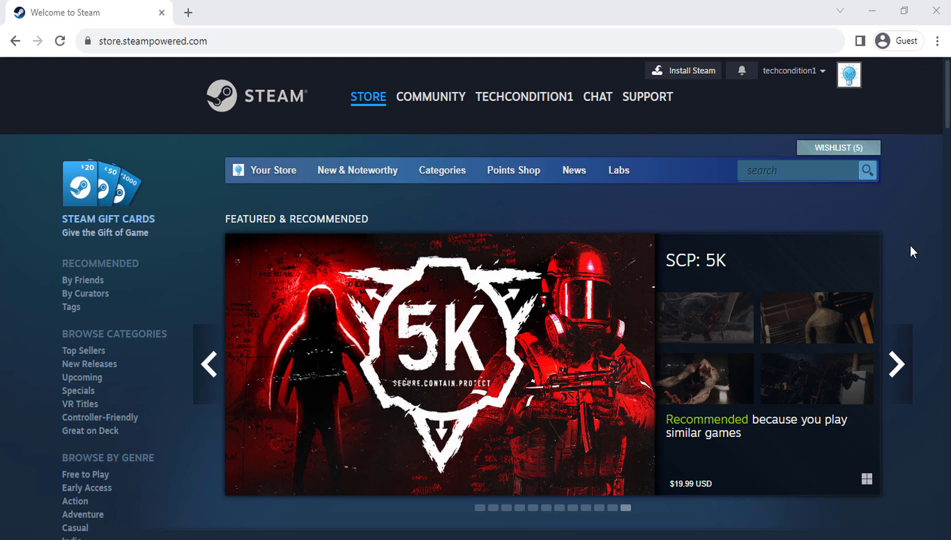
pyautogui.click(893, 365)
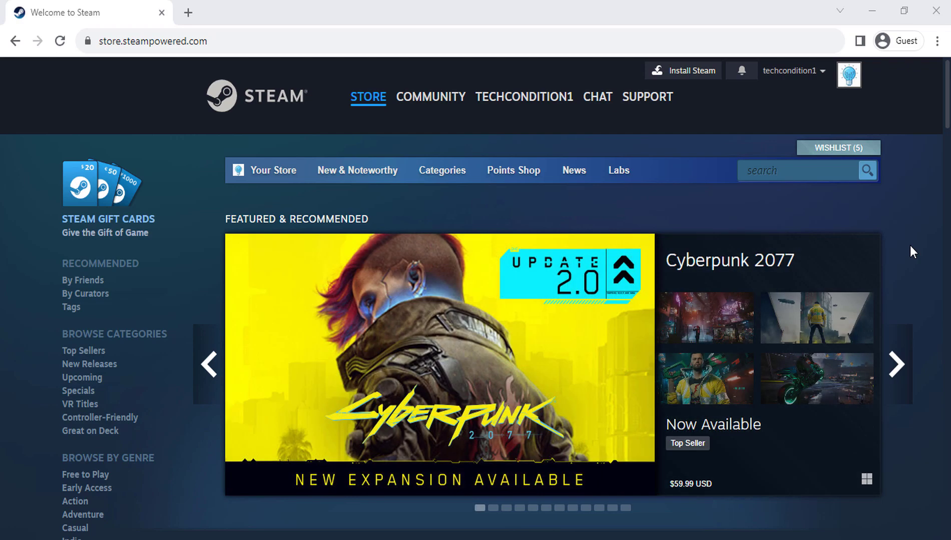
pyautogui.moveTo(264, 170)
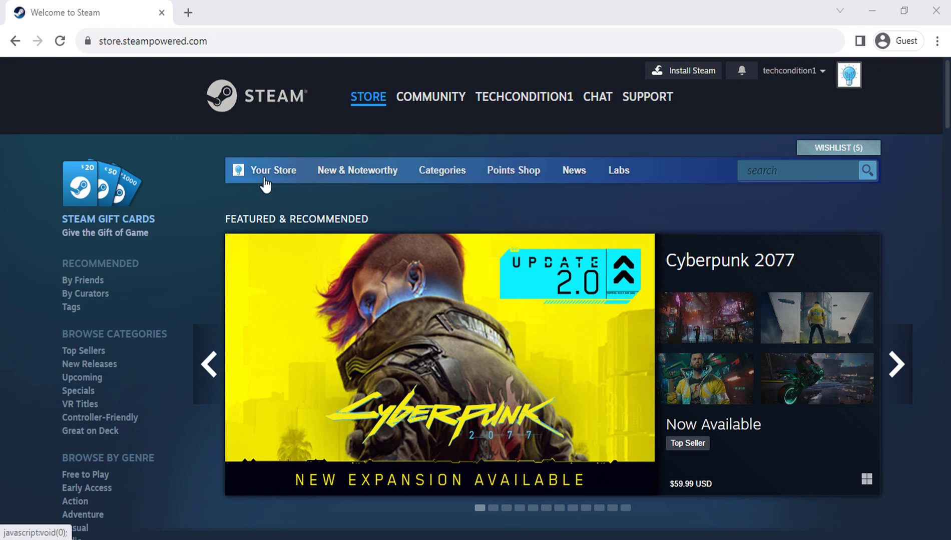
pyautogui.click(273, 170)
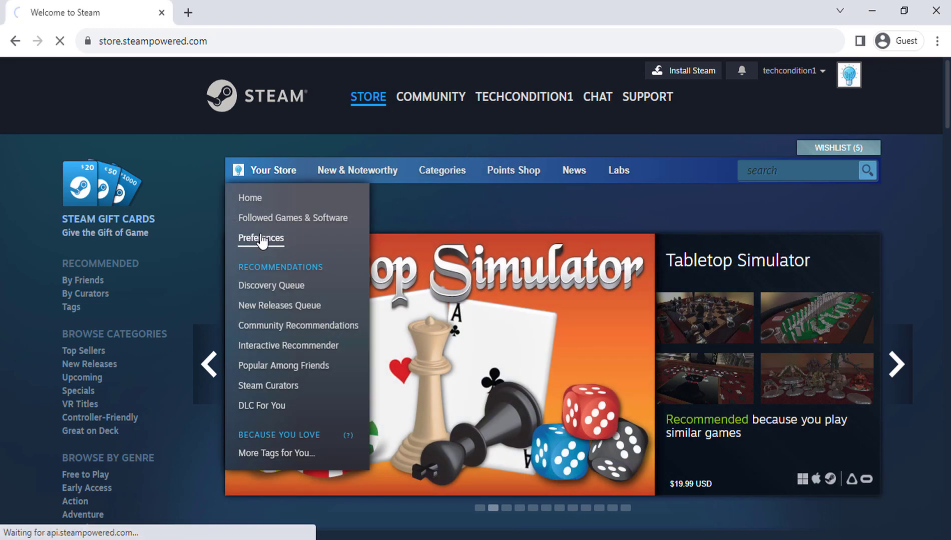
pyautogui.click(260, 238)
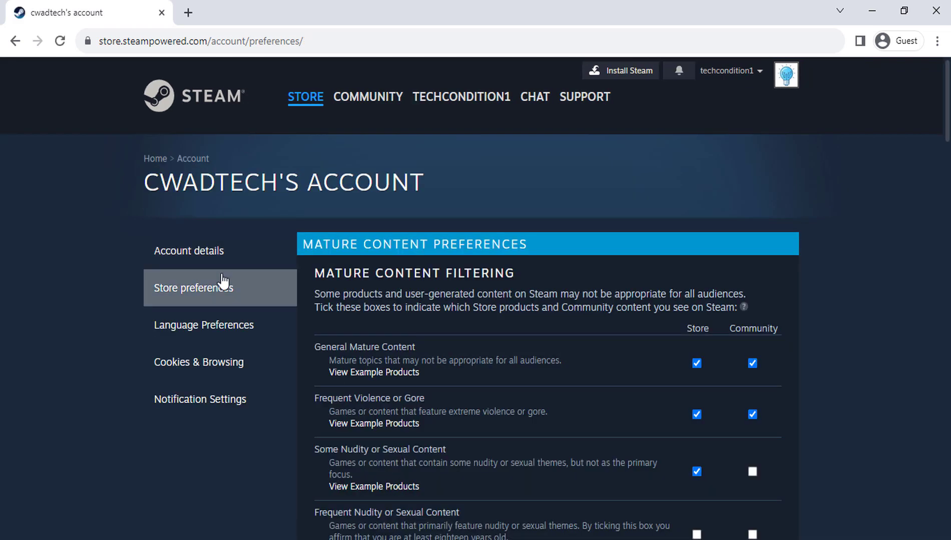
pyautogui.click(199, 363)
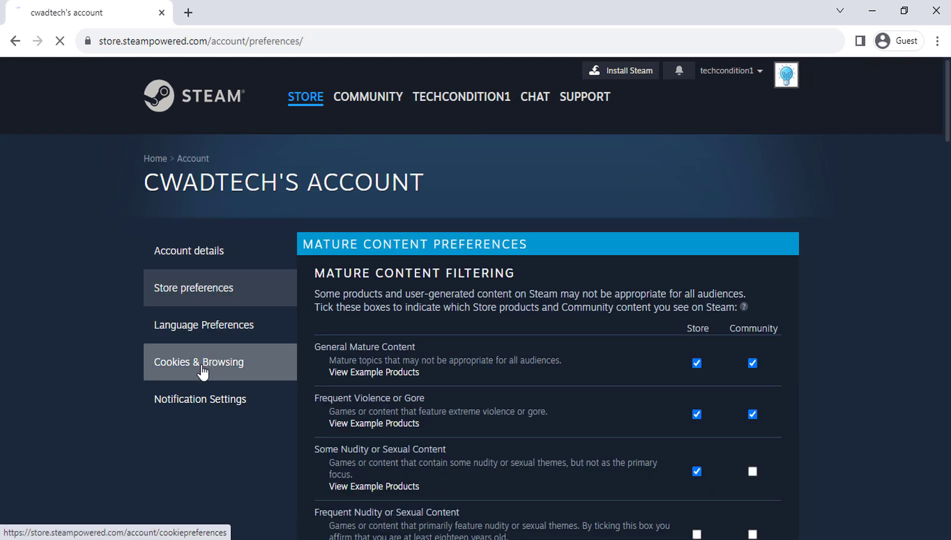
# On Cookies & Browsing, reject all optional cookies, then switch recentapps back ON.
pyautogui.click(200, 362)
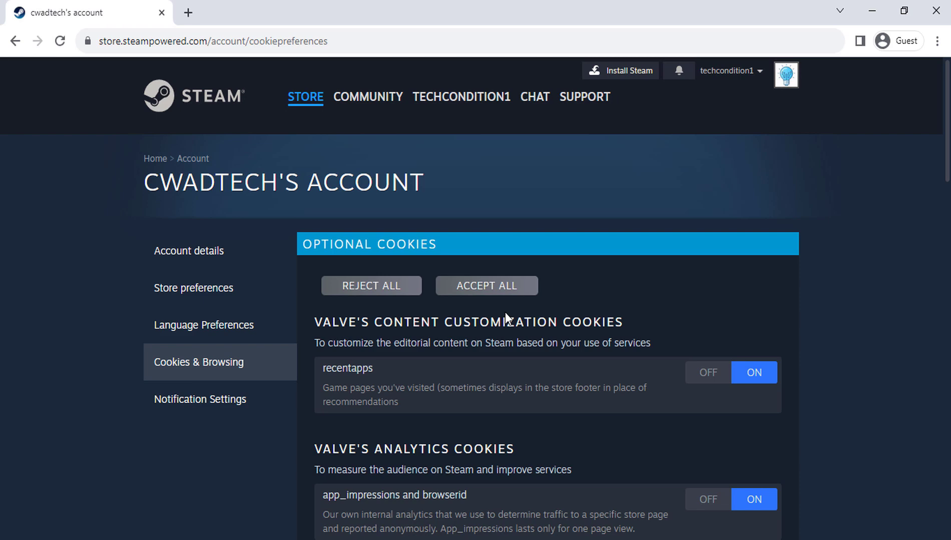
pyautogui.scroll(-3)
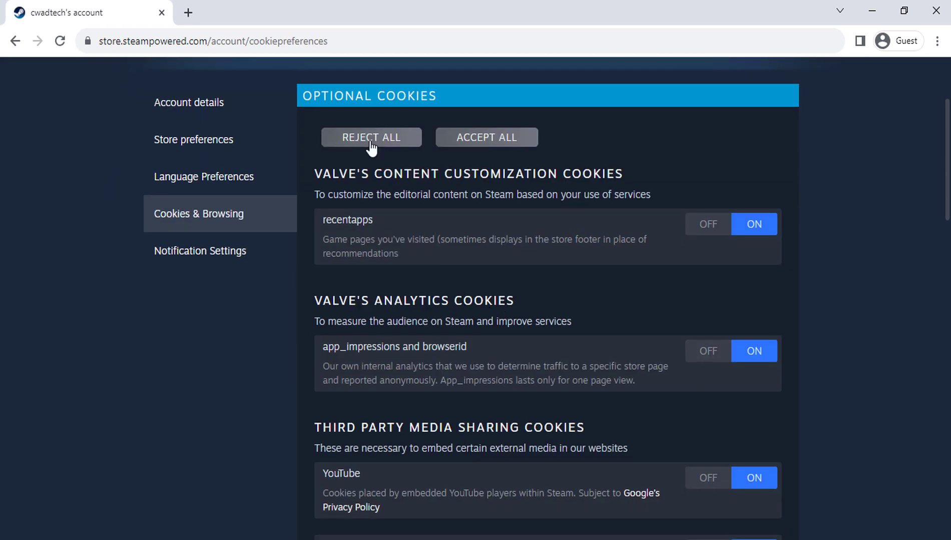
pyautogui.click(370, 137)
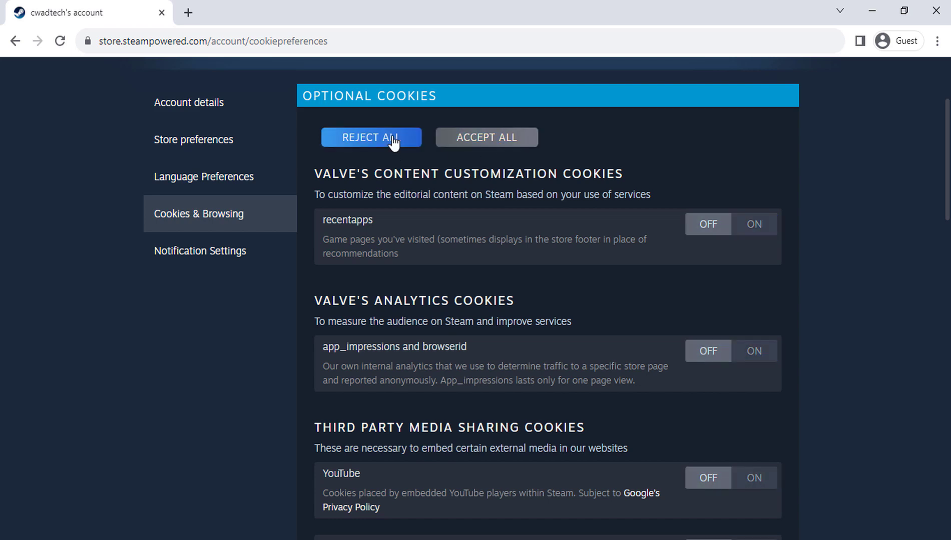
pyautogui.click(754, 224)
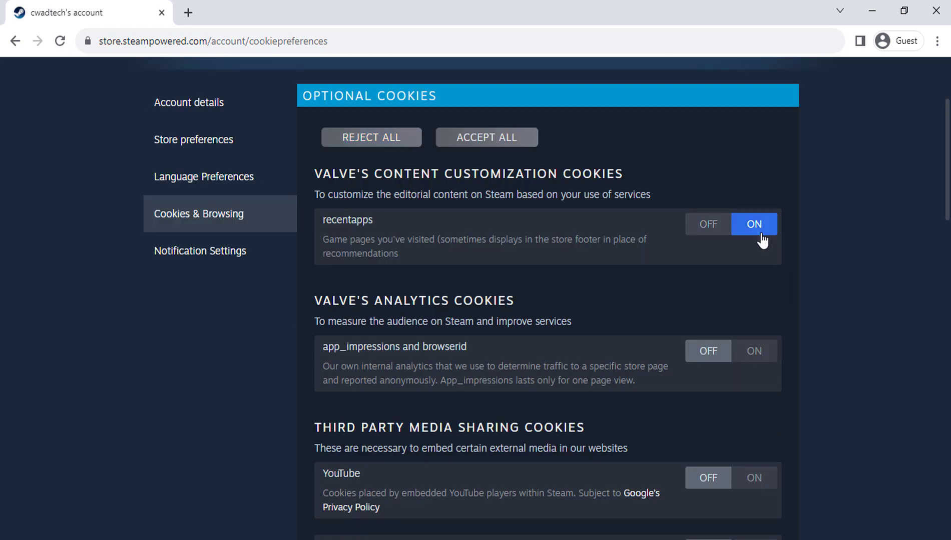
pyautogui.moveTo(486, 137)
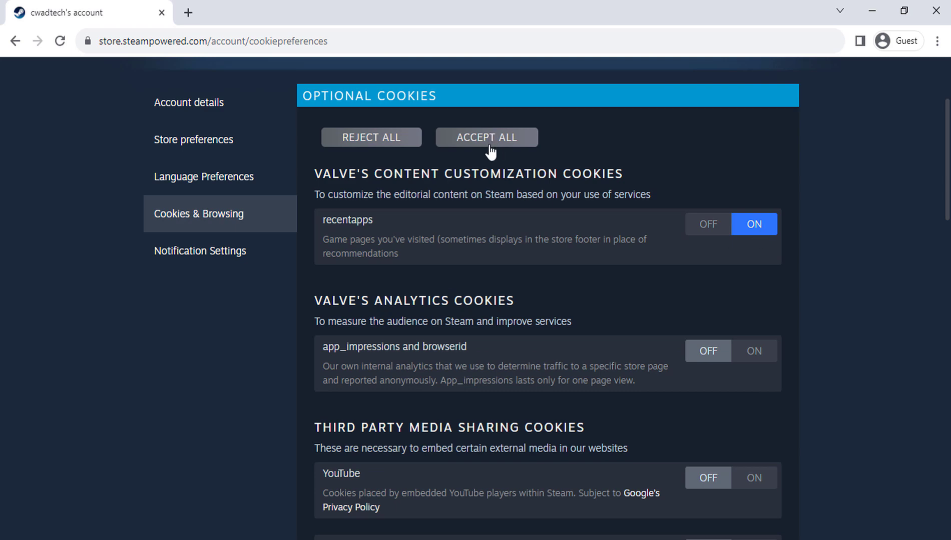
pyautogui.moveTo(724, 294)
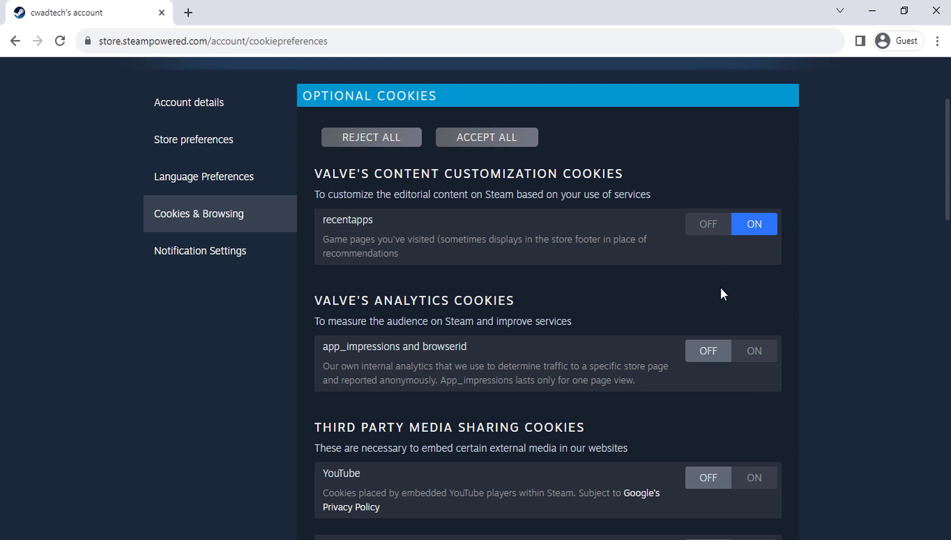
# Switch YouTube cookies ON, review the UTM setting, then reject all optional cookies again.
pyautogui.scroll(-3)
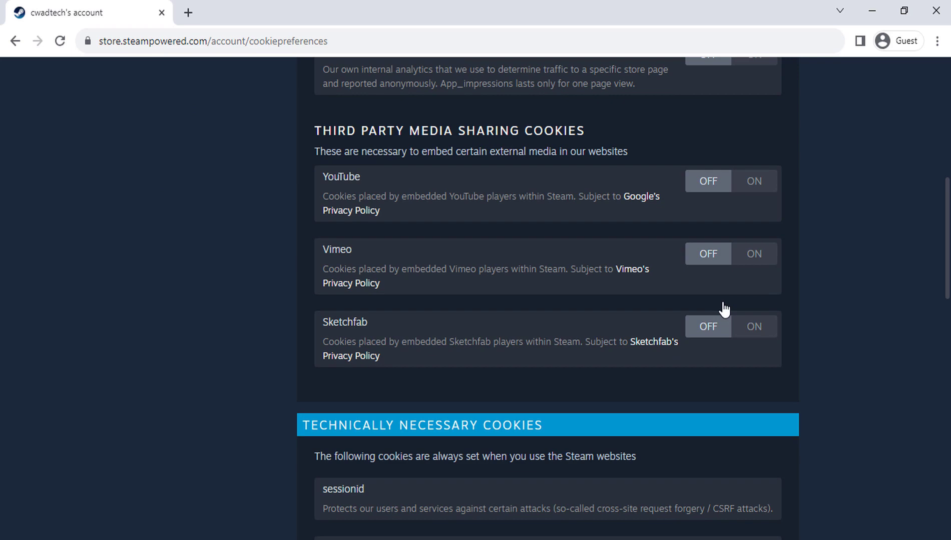
pyautogui.click(754, 181)
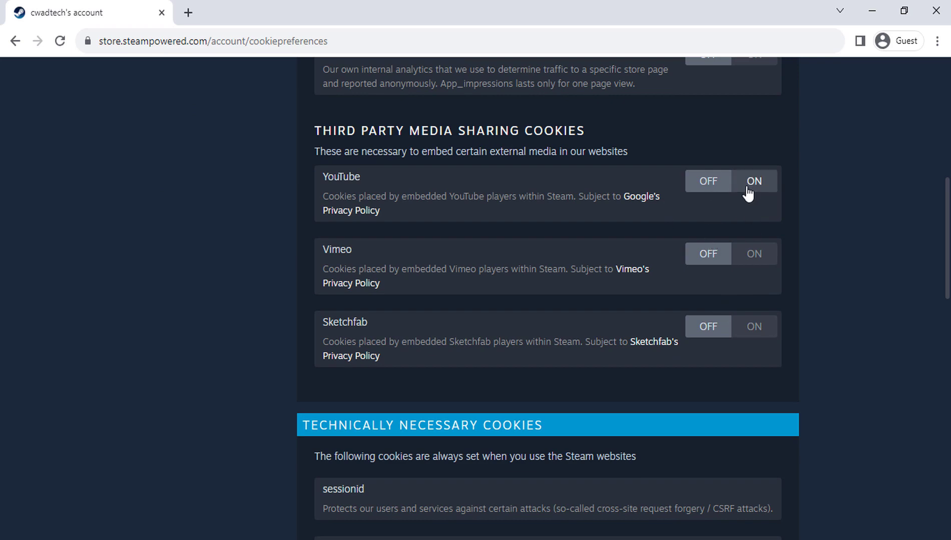
pyautogui.scroll(-3)
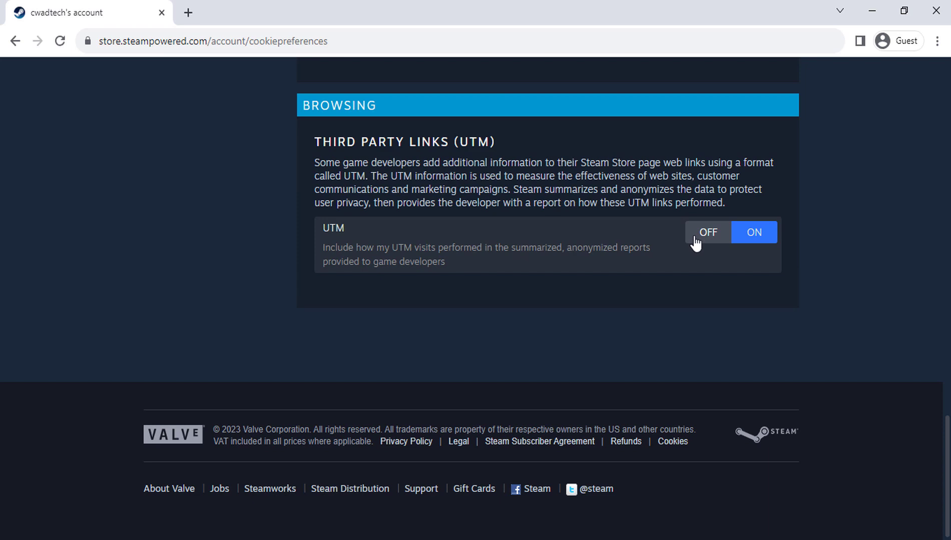
pyautogui.scroll(3)
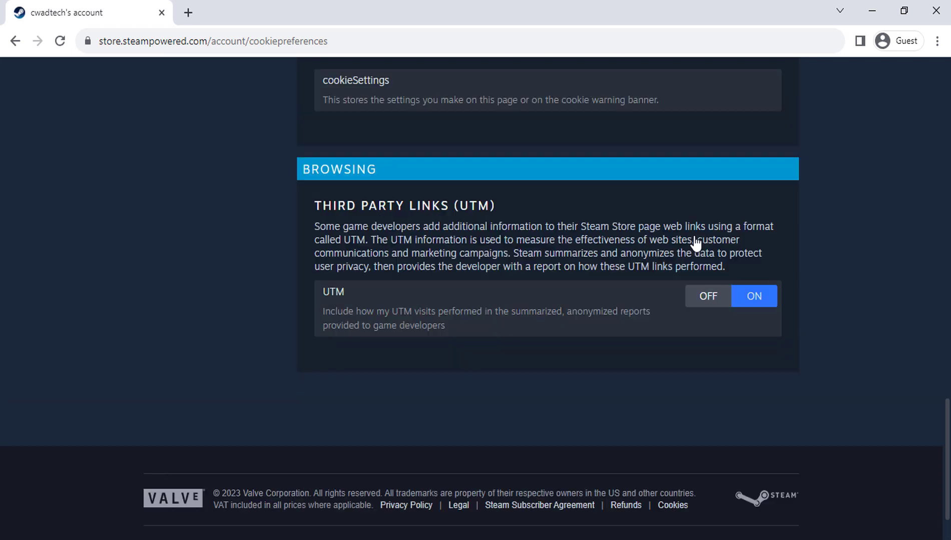
pyautogui.scroll(3)
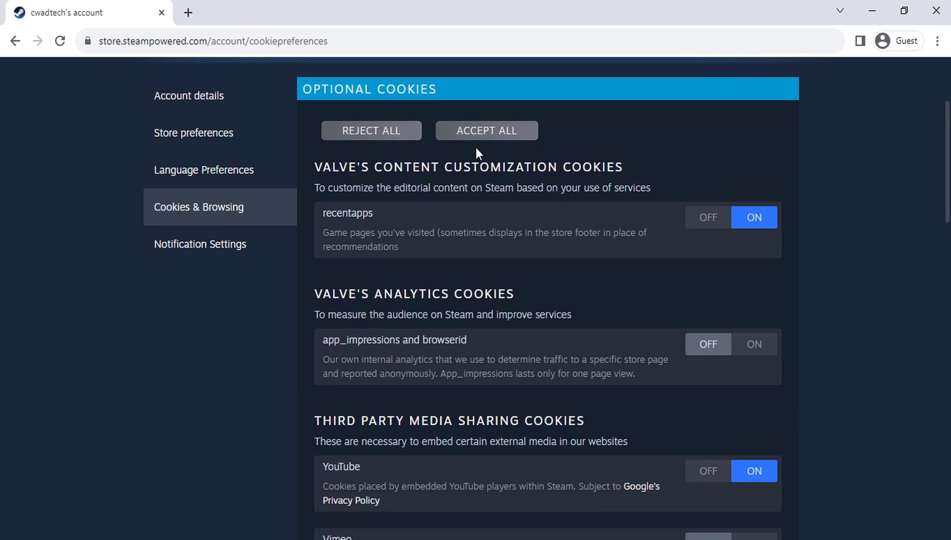
pyautogui.click(370, 130)
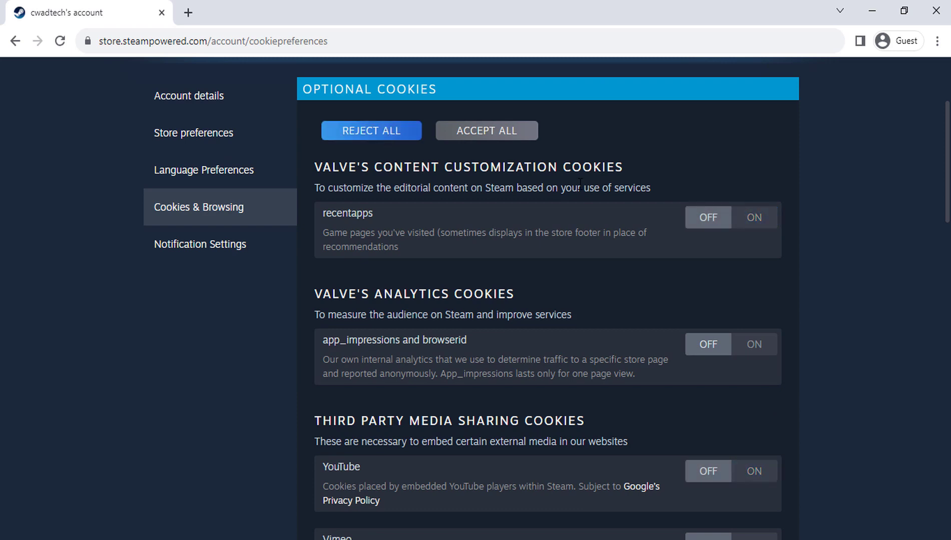